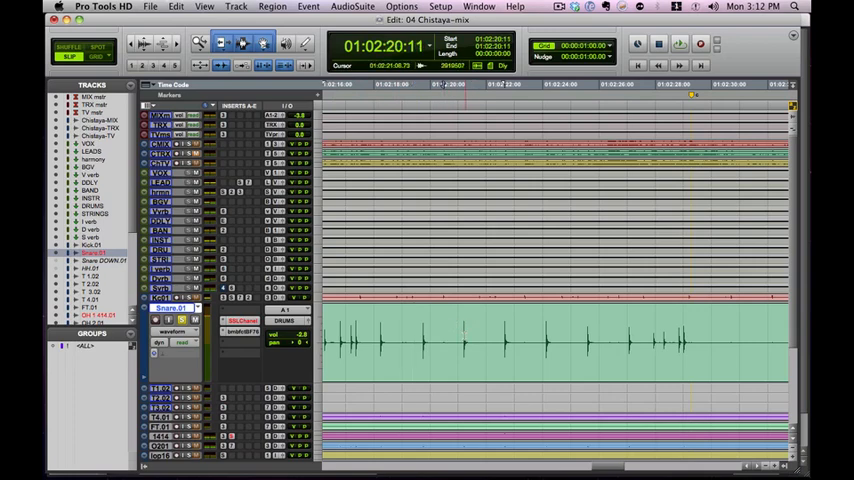
Start duplicating the snare track via Track > Duplicate
click(466, 344)
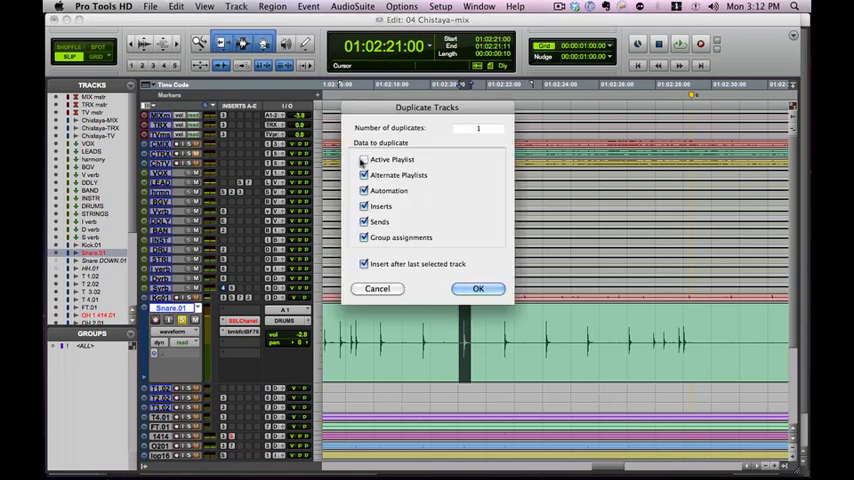
Confirm the Duplicate Tracks dialog to create a copy of the snare track
click(364, 160)
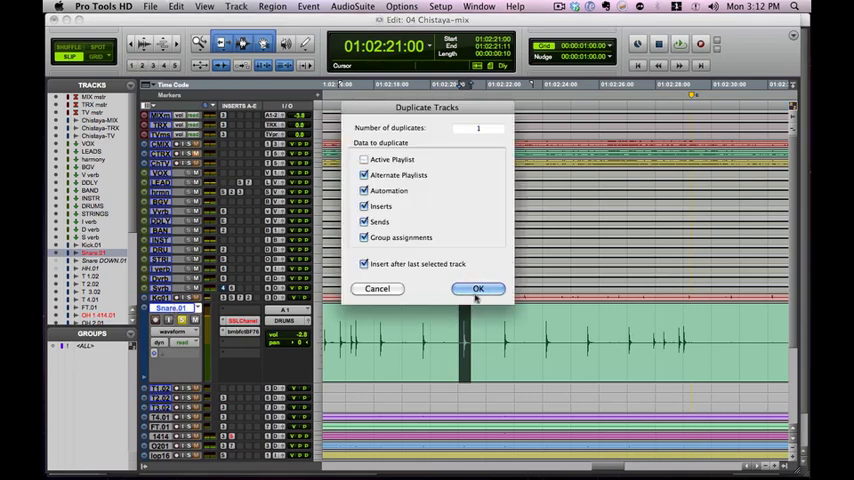
click(478, 288)
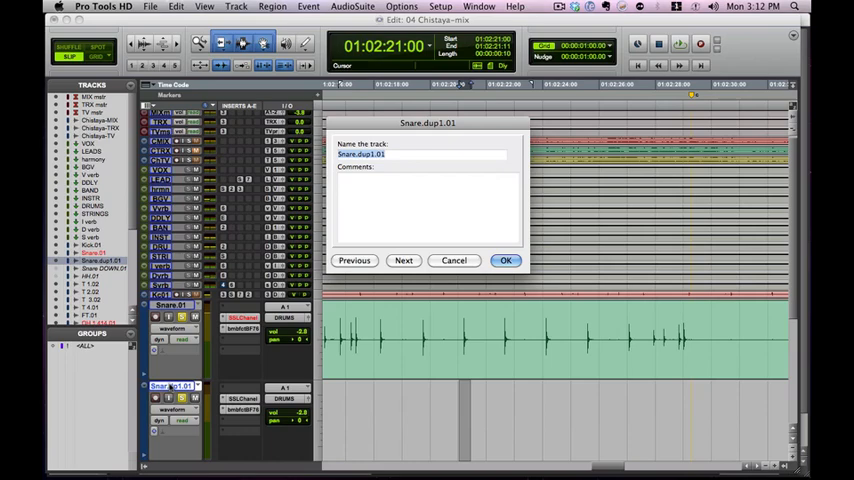
Name the duplicate track 'Snare' and the original track 'between'
text(Snal)
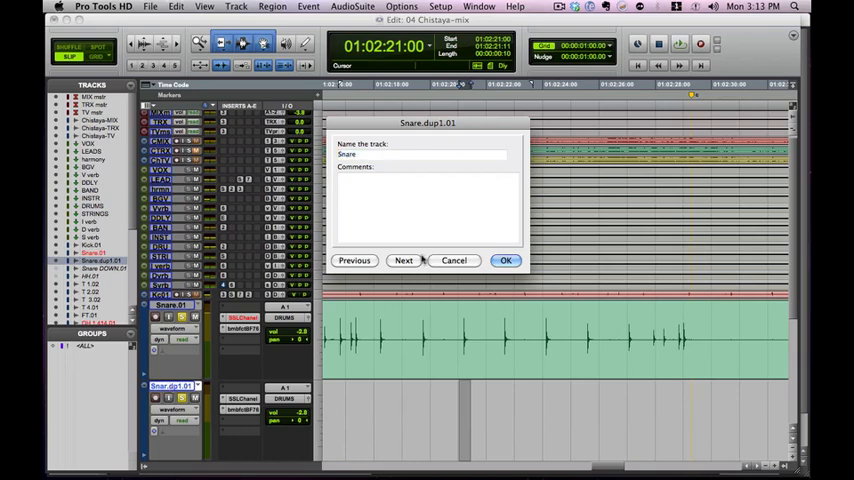
click(504, 260)
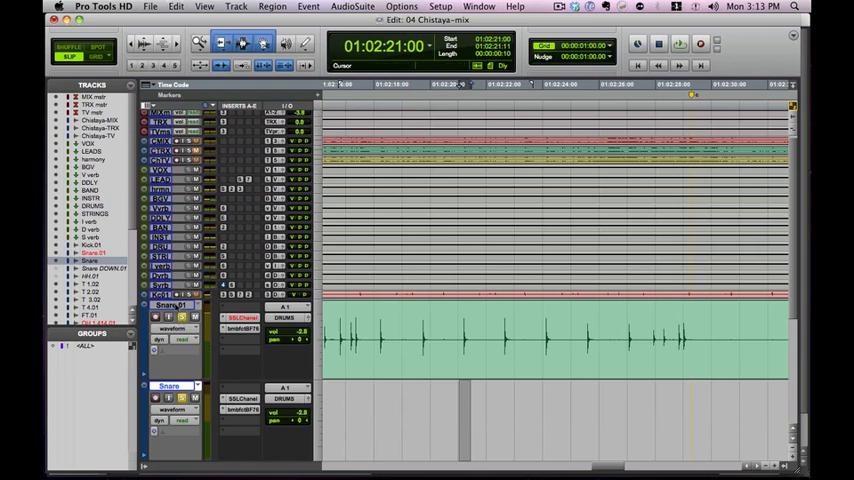
text(between)
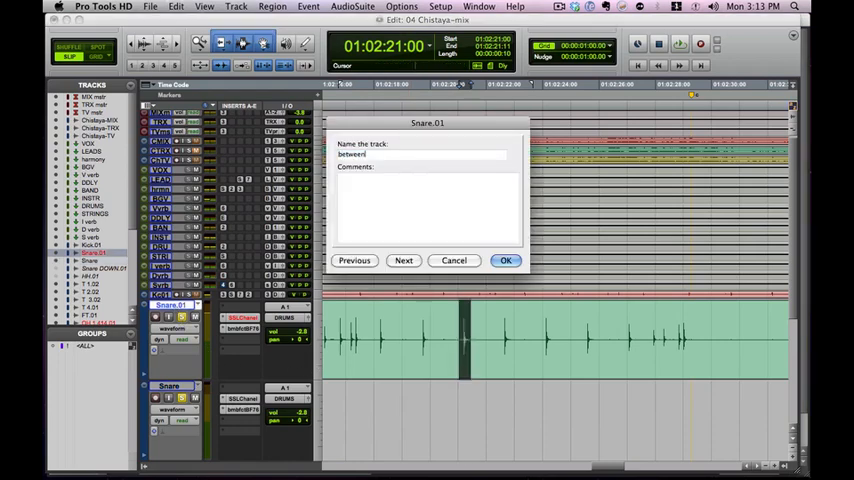
click(504, 260)
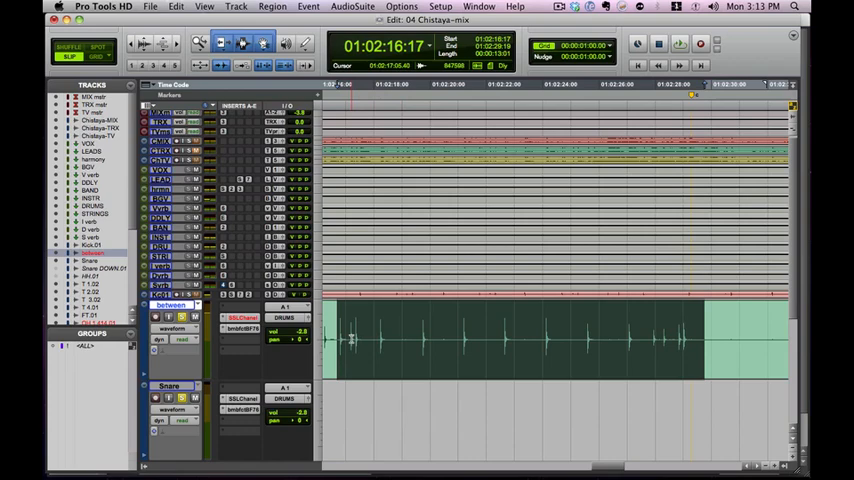
Select the Between track's audio and bring up Strip Silence (Cmd+U)
key(cmd+e)
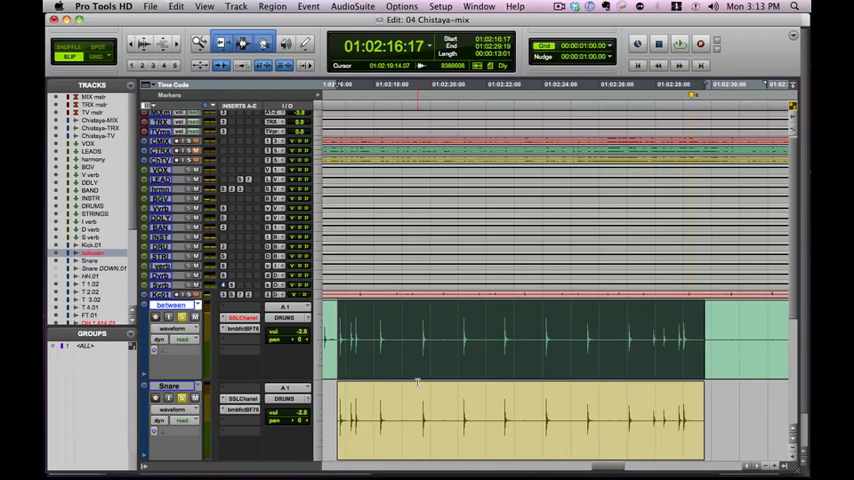
key(cmd+u)
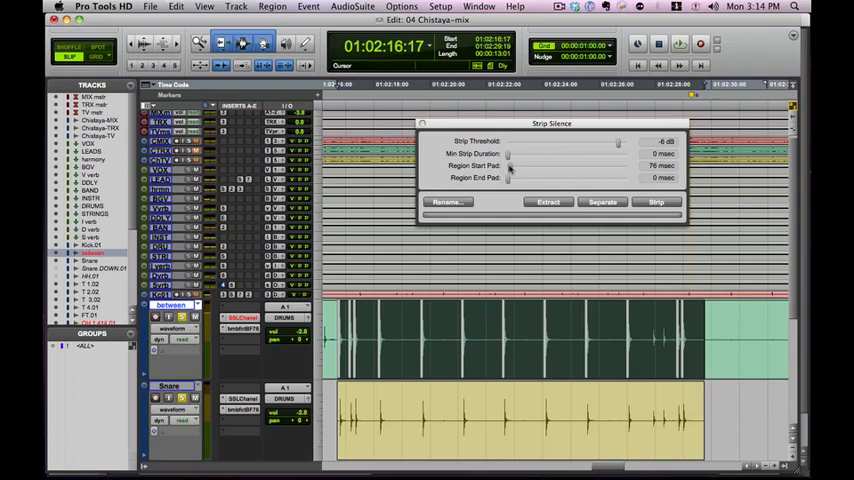
Sweep the Strip Threshold between about 0 and -4 dB to see which hits are detected
drag(510, 164, 506, 164)
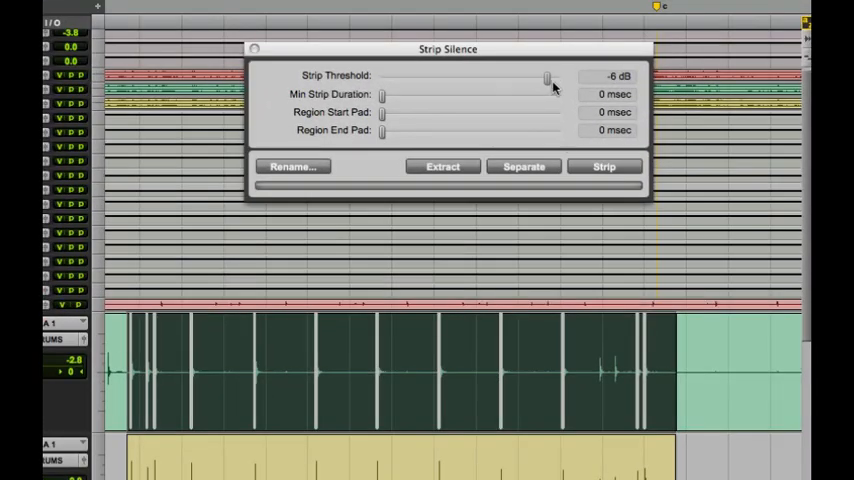
drag(548, 76, 552, 76)
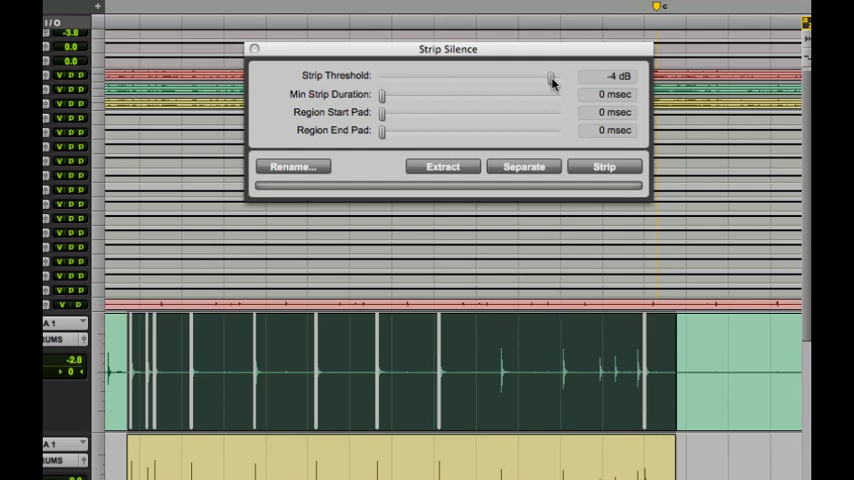
drag(548, 76, 558, 76)
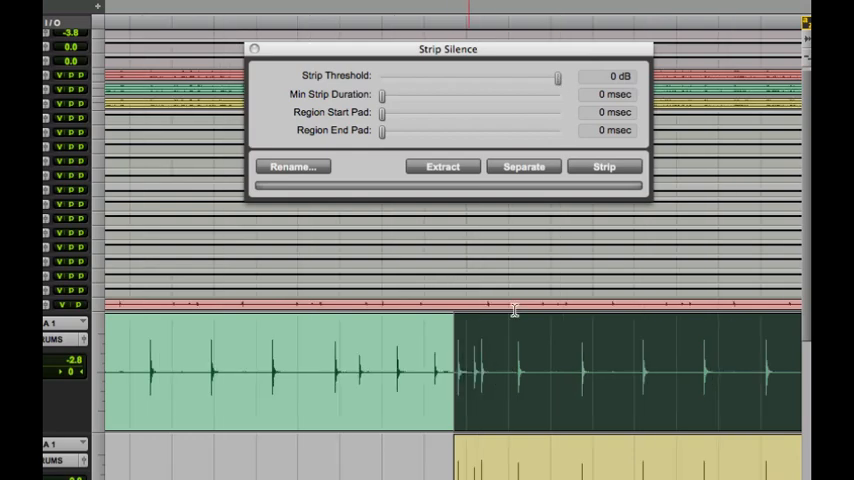
drag(382, 132, 414, 132)
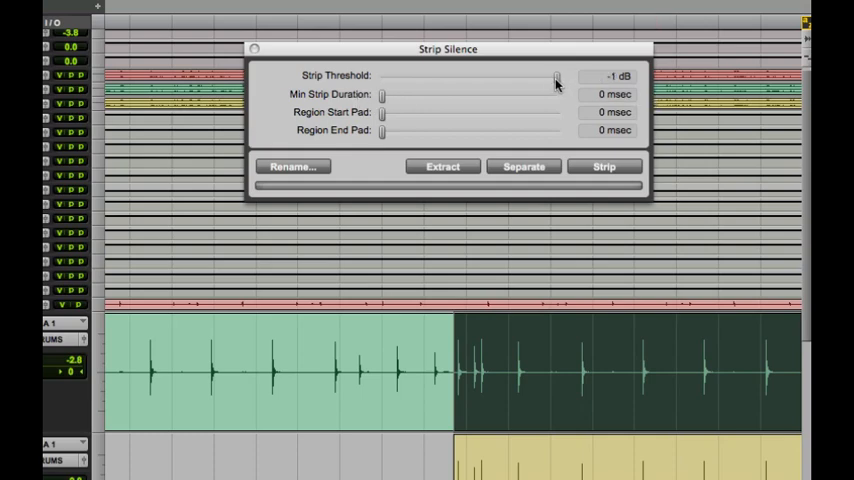
Lower the threshold stepwise through -2, -5 and -8 dB to settle near -10 dB
drag(558, 76, 554, 76)
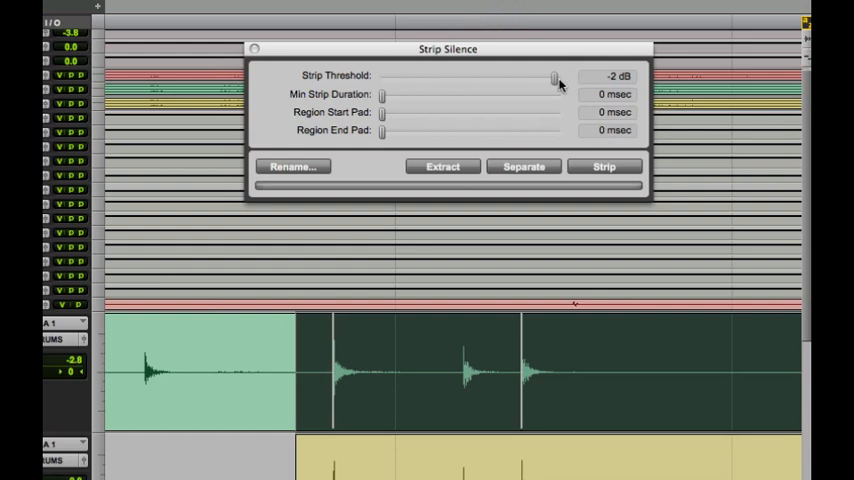
drag(552, 76, 550, 84)
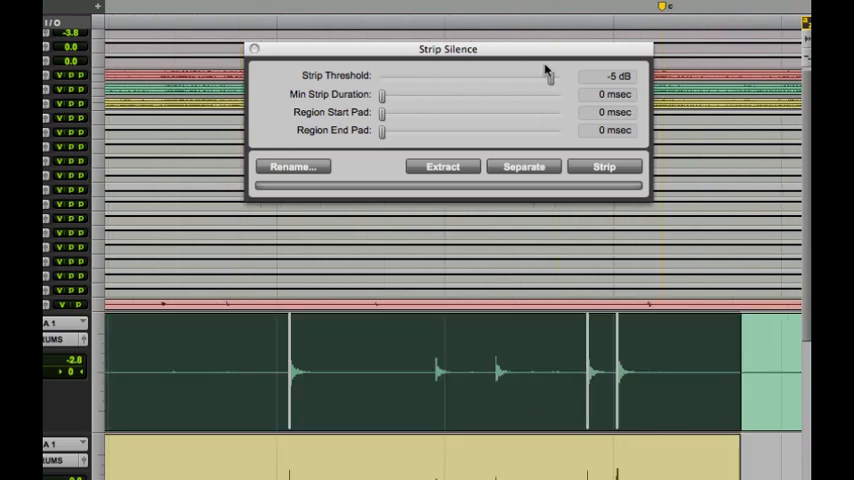
drag(548, 78, 544, 78)
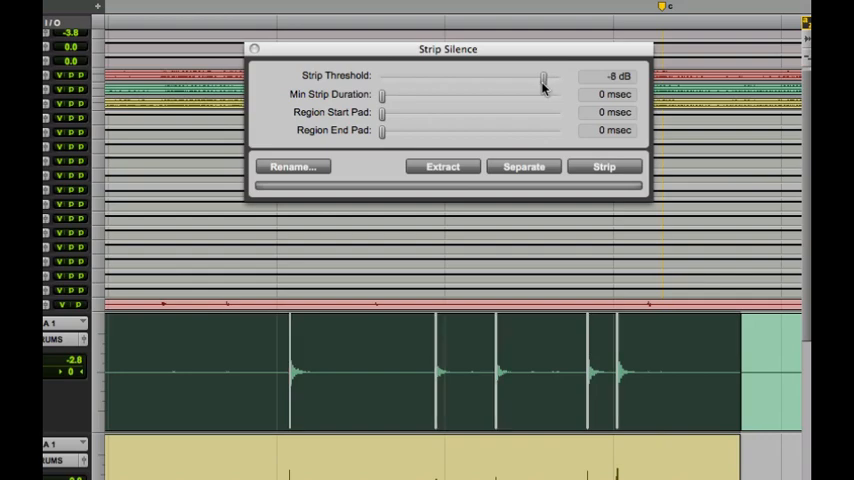
drag(544, 76, 540, 76)
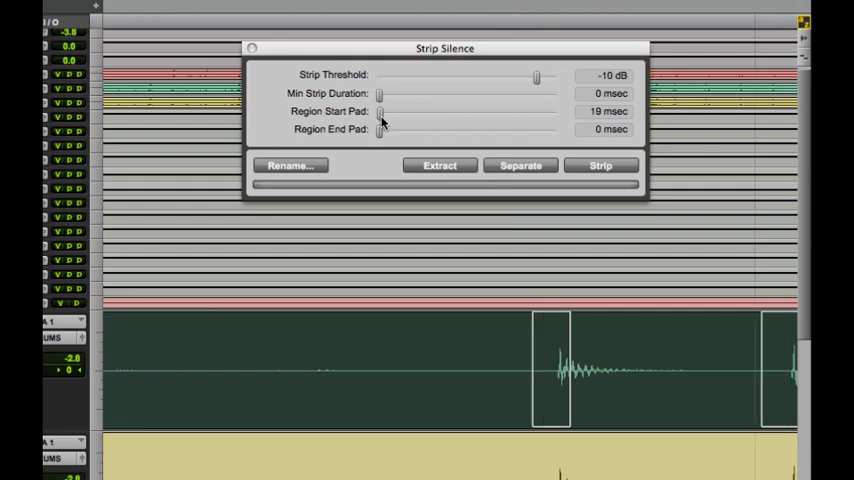
Set the Region Start Pad to 19 ms so each hit's attack is kept
drag(380, 112, 360, 112)
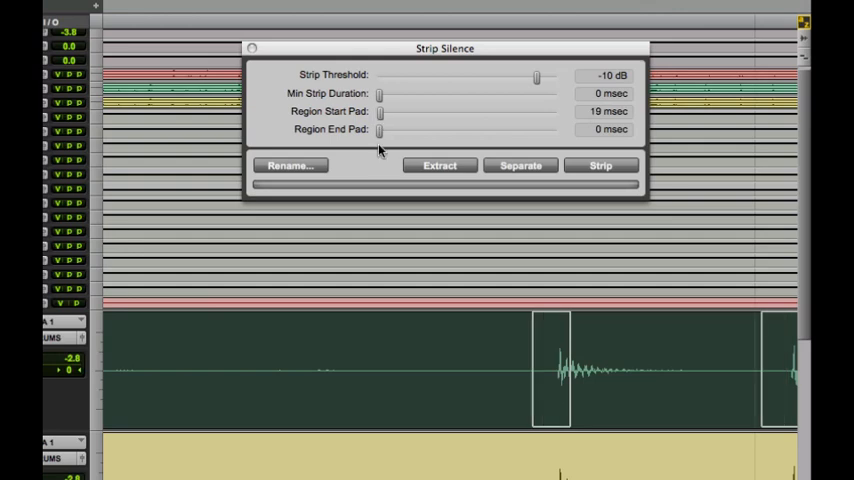
mouse_move(492, 392)
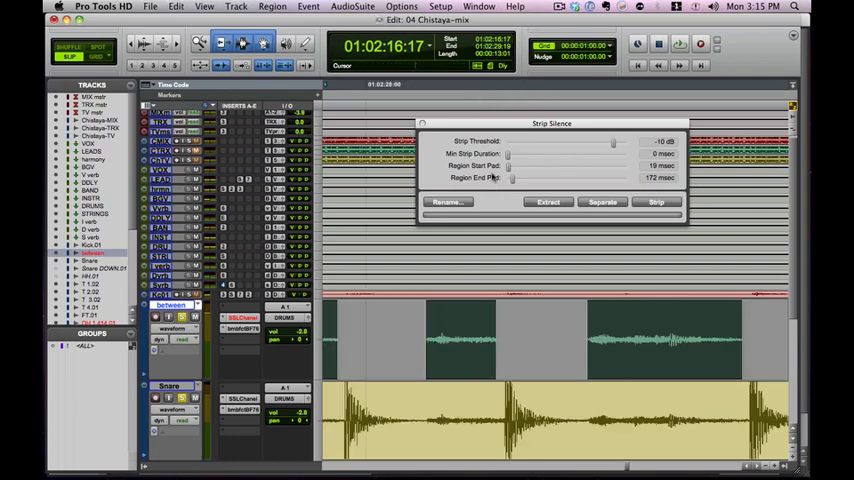
Extract the hits off the Between track, then Strip the Snare track down to the hits
click(656, 200)
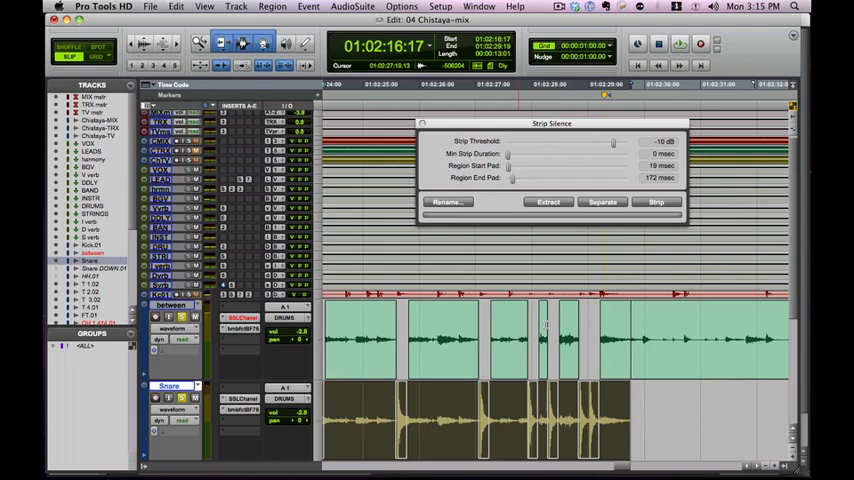
click(656, 200)
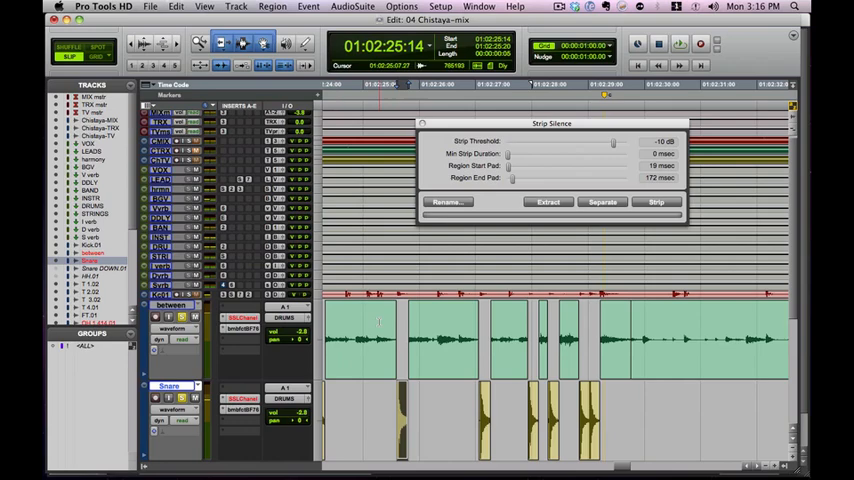
mouse_move(454, 350)
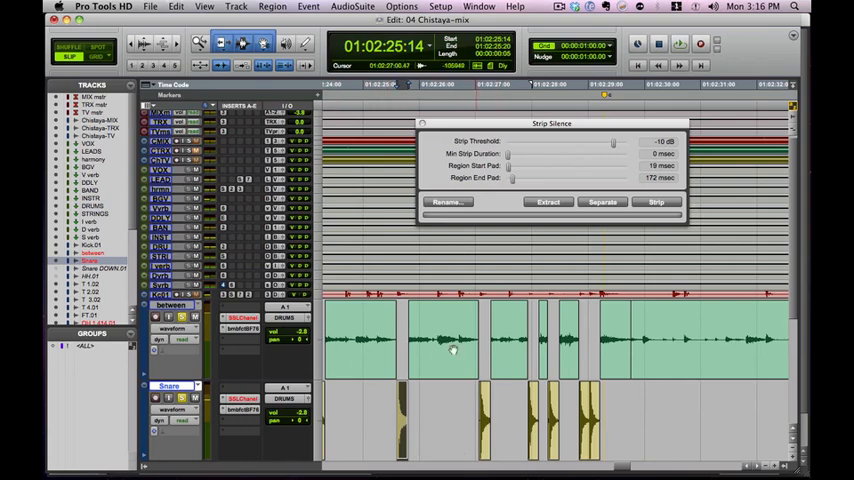